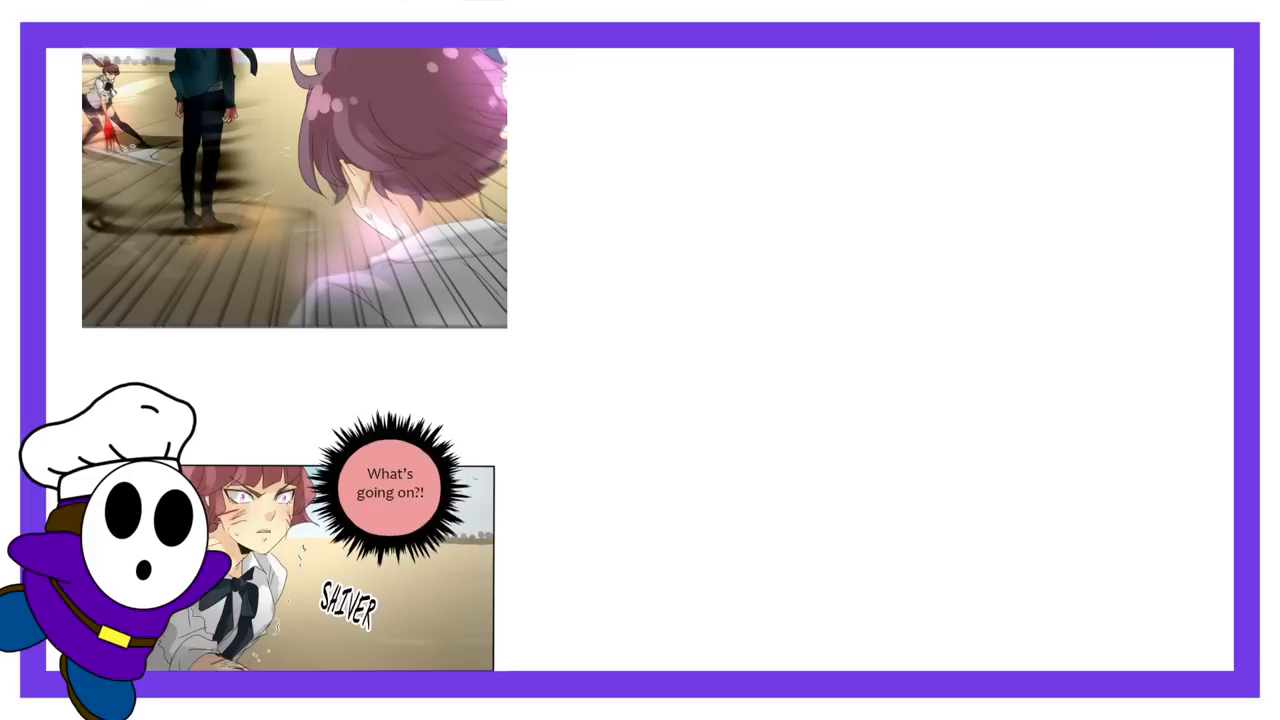
scroll(down, 3)
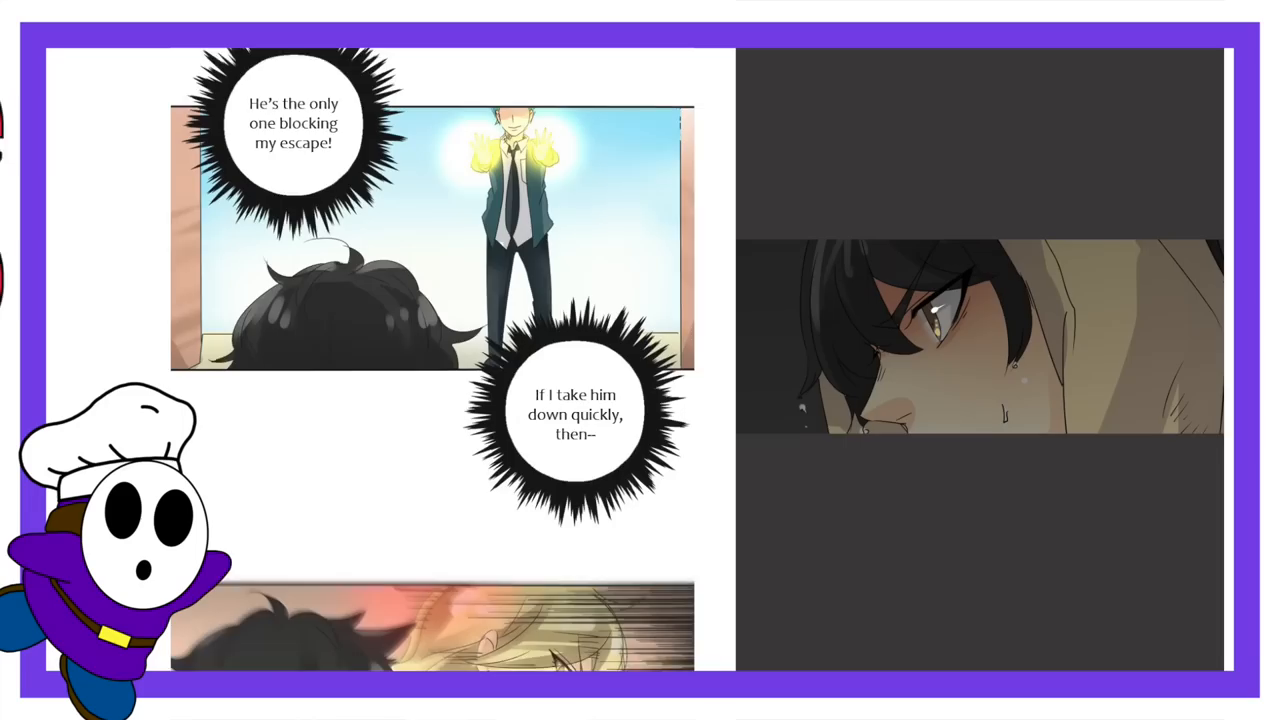
scroll(down, 3)
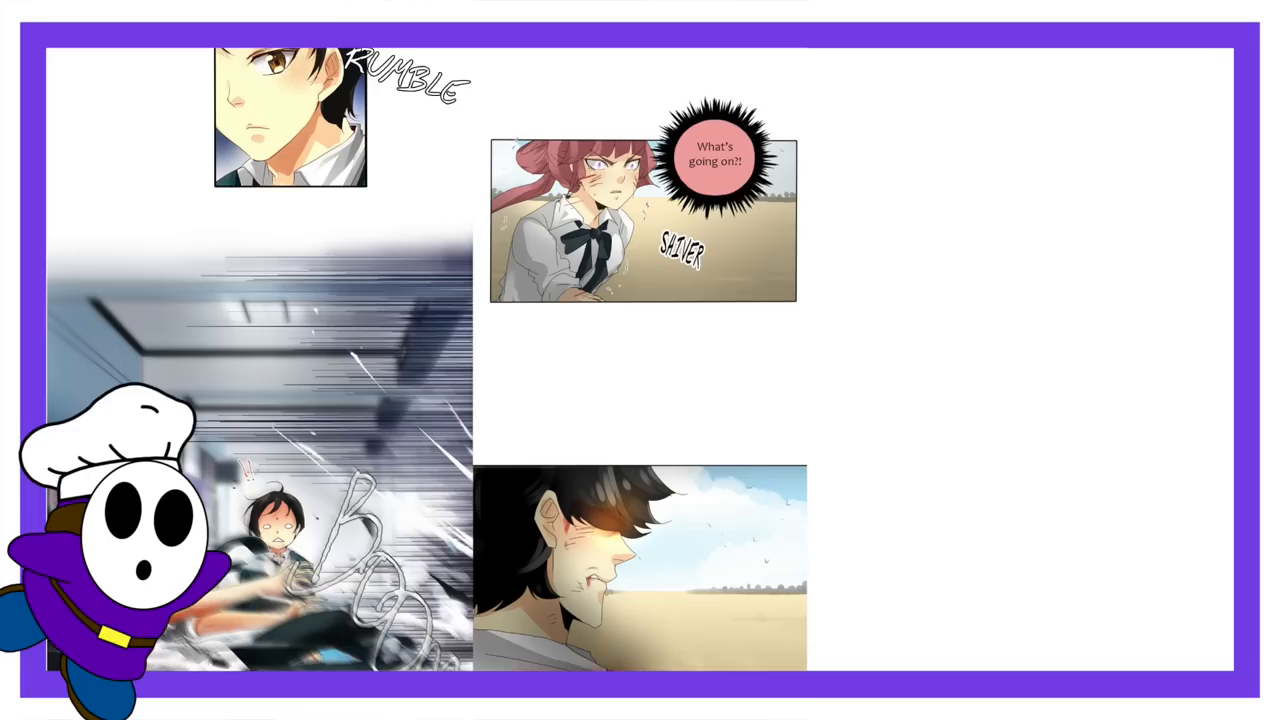
scroll(down, 3)
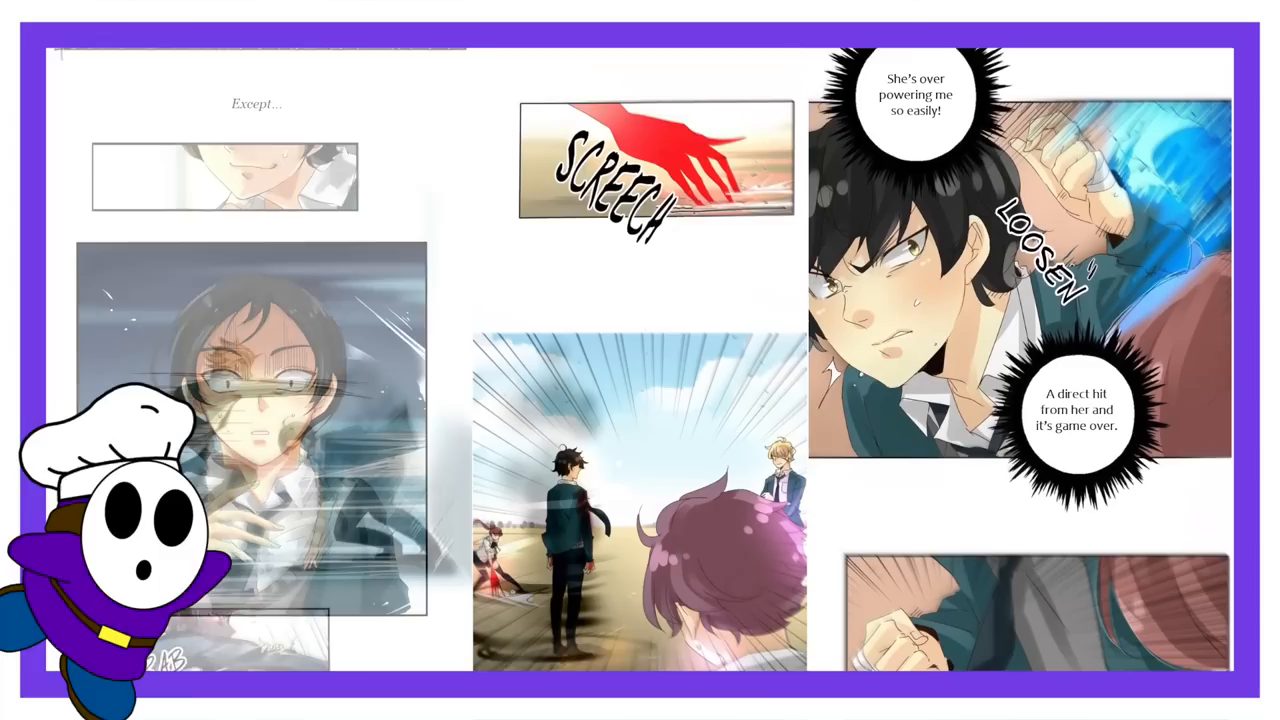